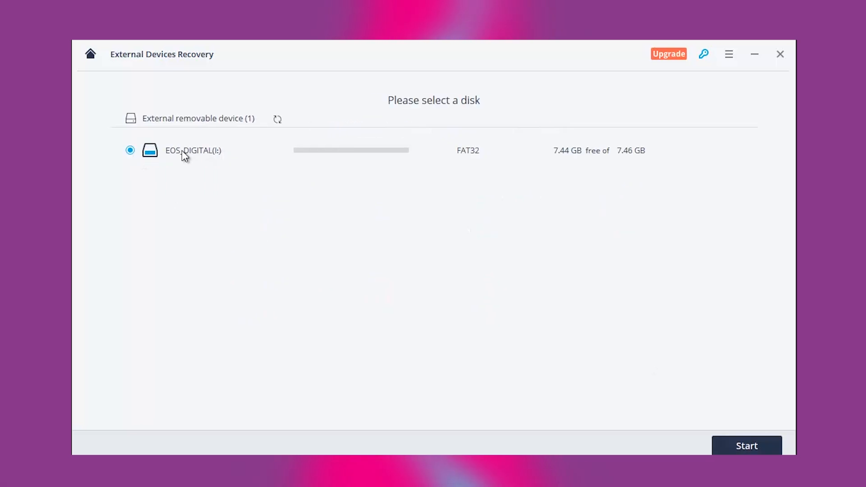
- Start scanning the EOS_DIGITAL (I:) memory card for lost files
click(747, 446)
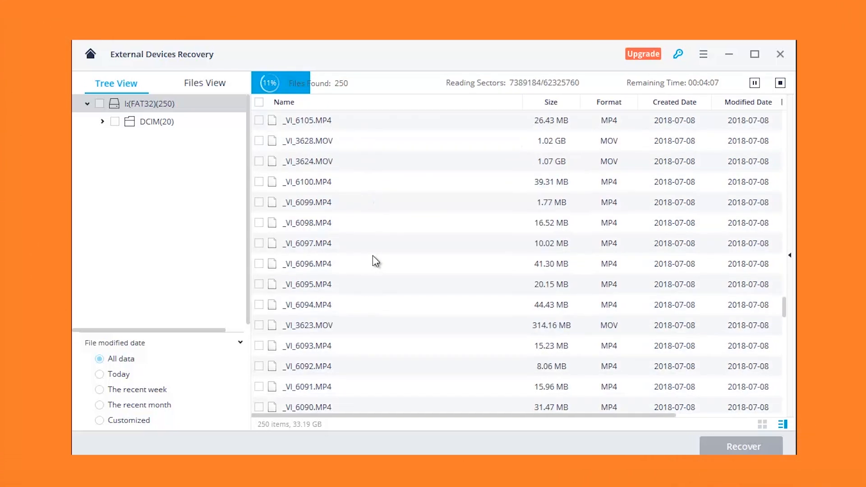
- Browse into DCIM > 100CANON in Tree View and look through the recovered video list
click(157, 121)
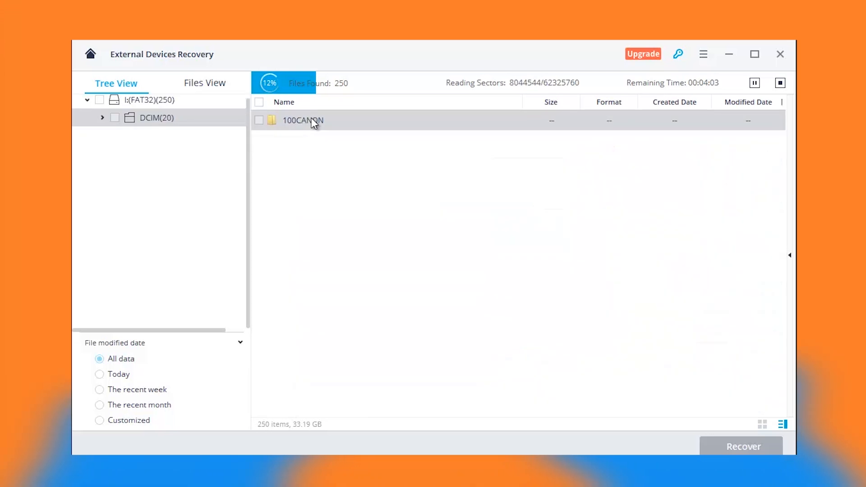
click(302, 120)
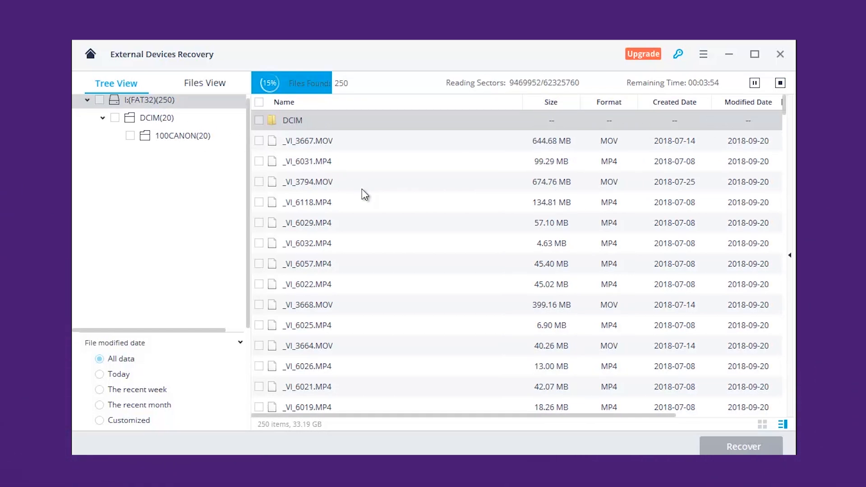
mouse_move(385, 119)
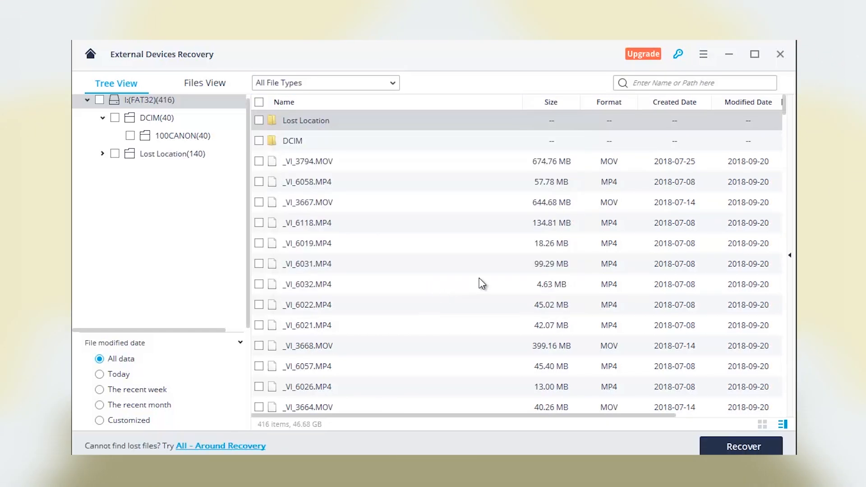
scroll(down, 3)
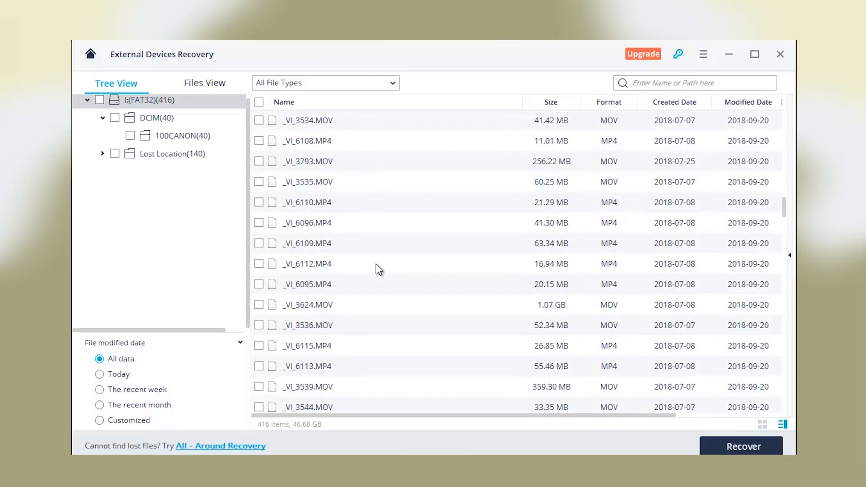
scroll(down, 3)
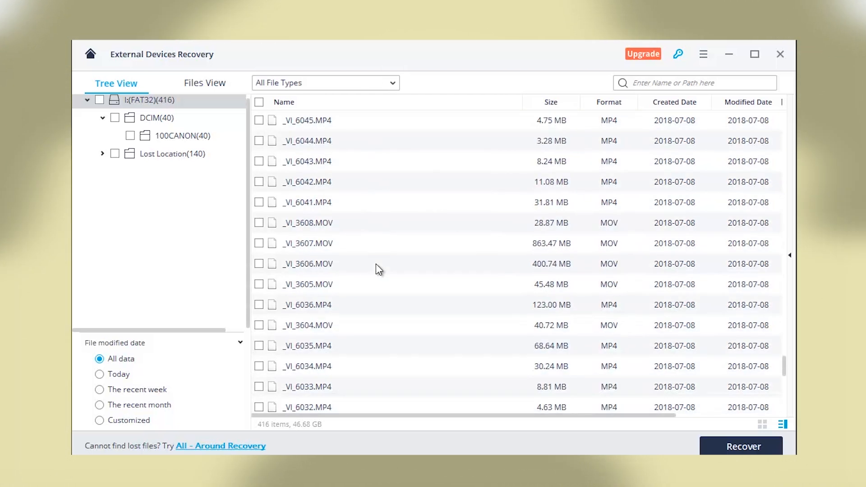
scroll(down, 3)
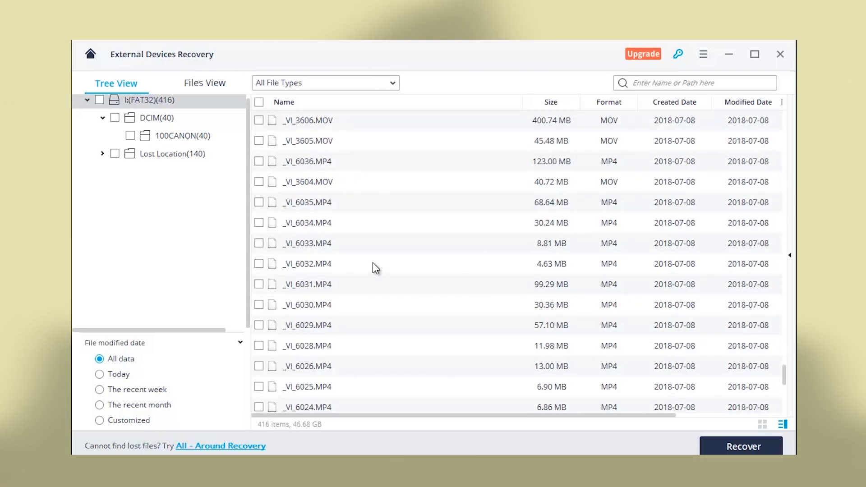
- Recover _VI_3604.MOV with the free Evaluate version, saving it to D:[New Volume]
click(258, 182)
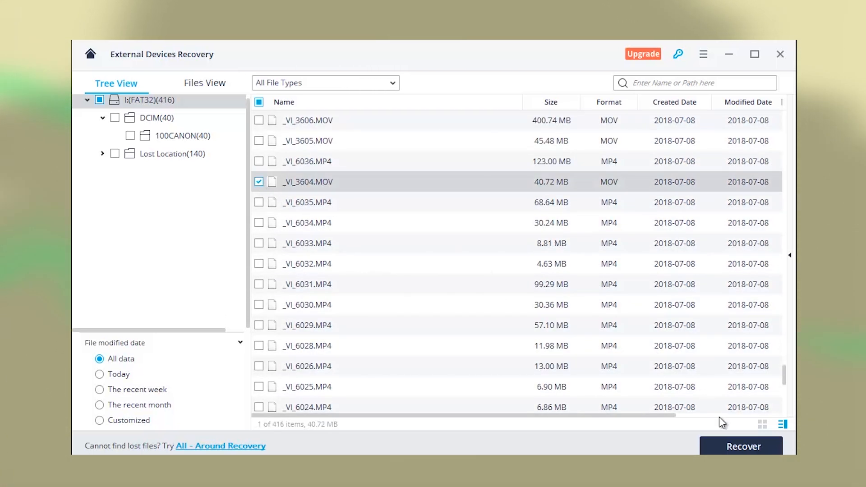
click(743, 446)
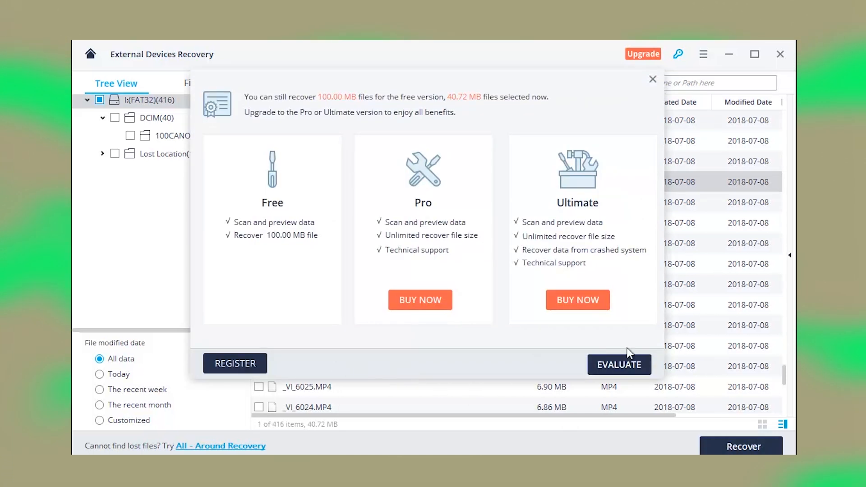
click(618, 363)
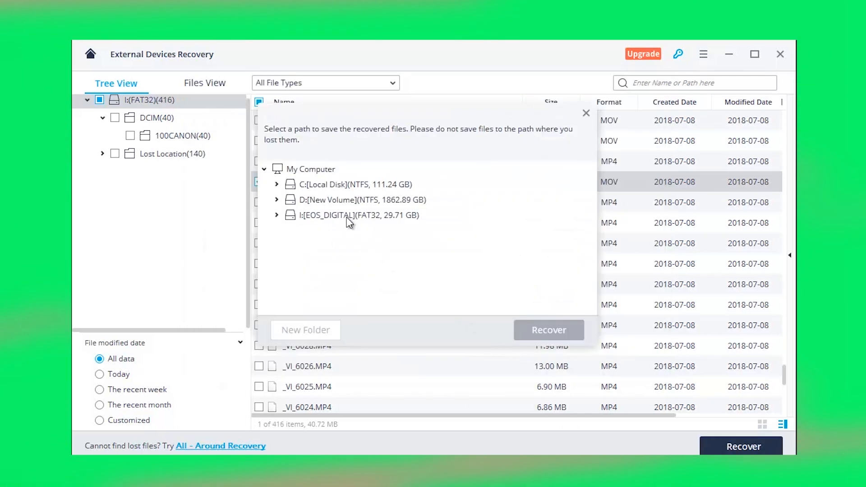
click(356, 199)
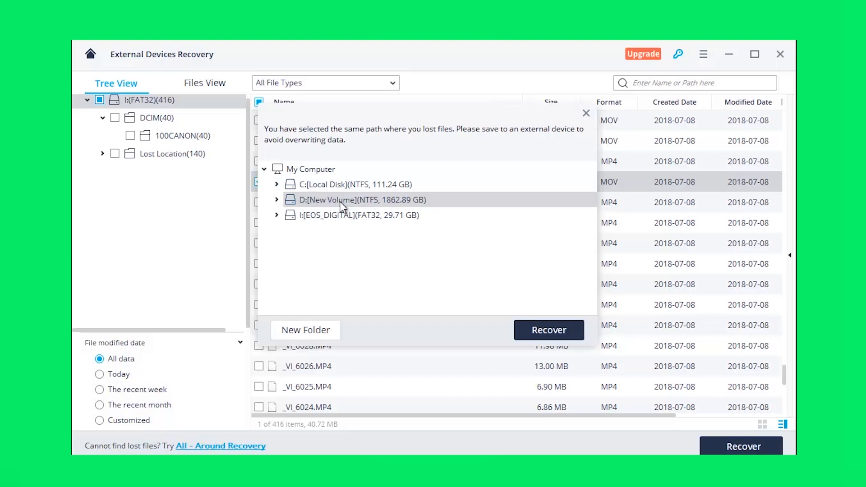
click(548, 329)
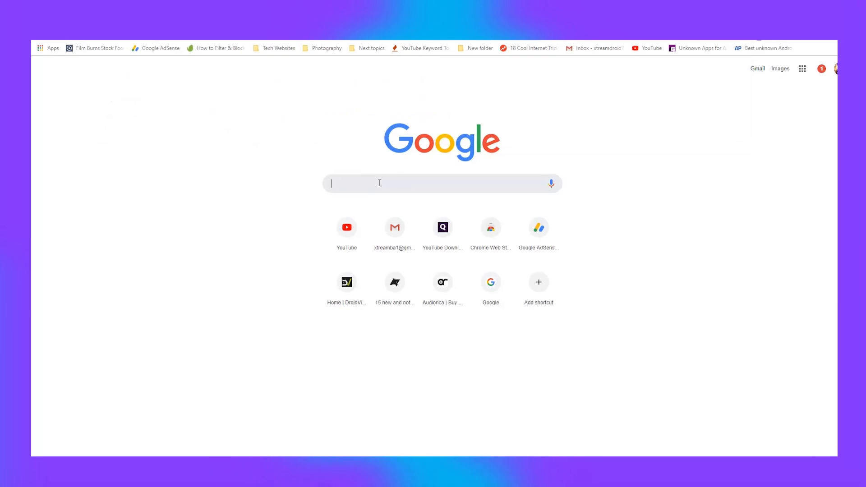
- Search Google for 'recover it', reach the official Recoverit site and request the Windows download
text(recover it)
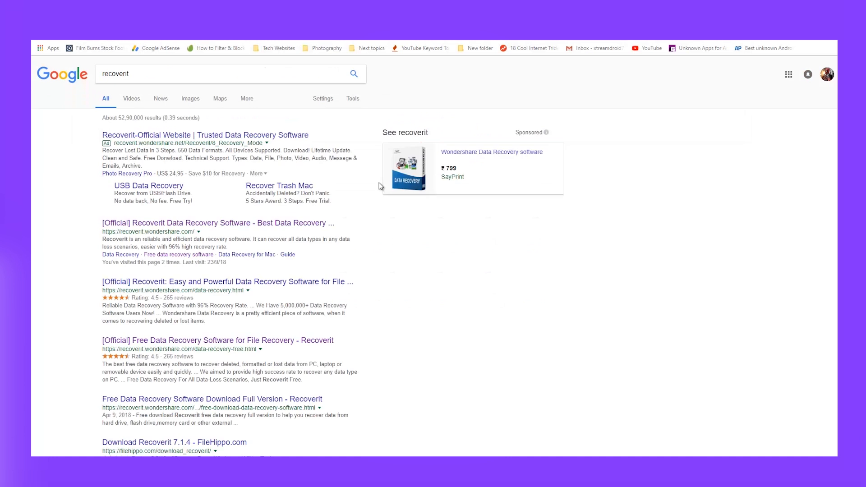
click(217, 222)
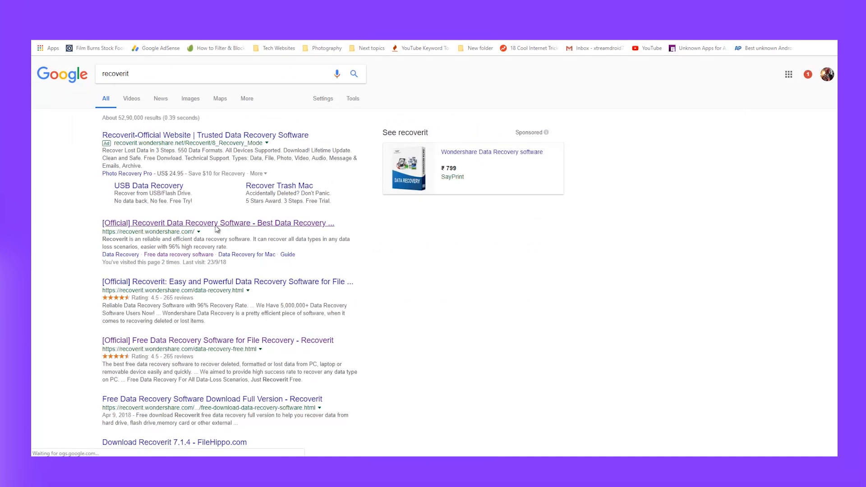
click(217, 222)
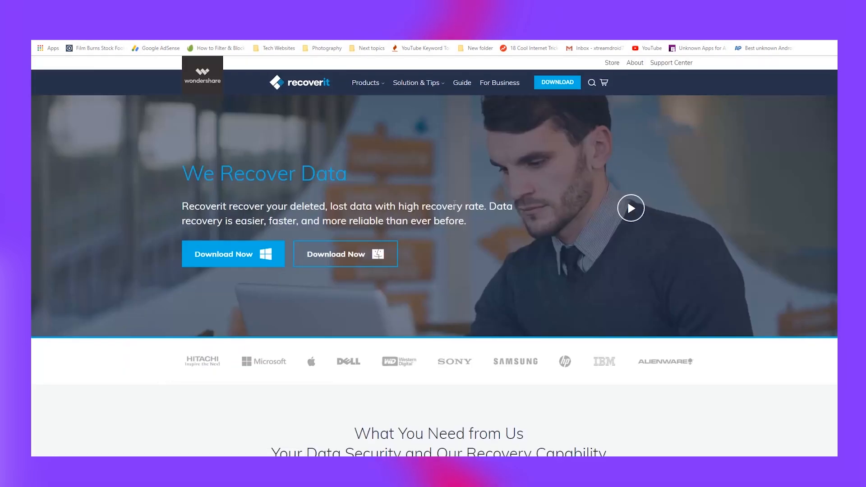
mouse_move(214, 282)
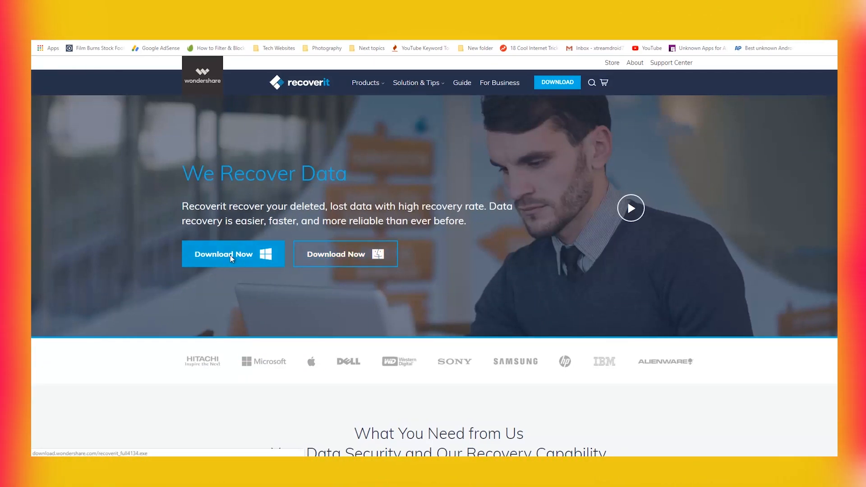
click(231, 253)
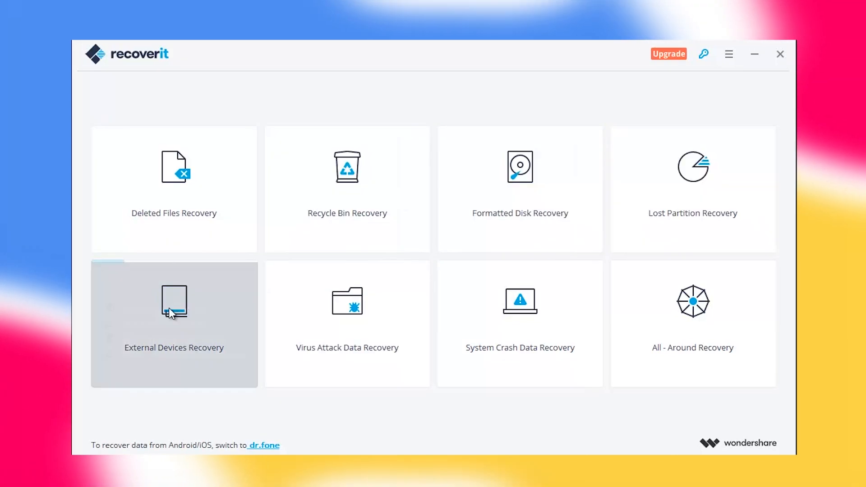
mouse_move(488, 415)
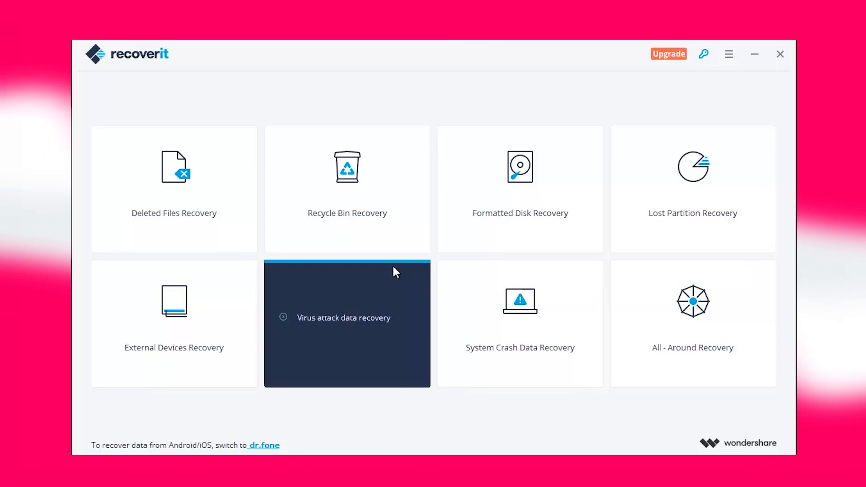
- Start a Recycle Bin Recovery scan from the Recoverit home screen
click(347, 189)
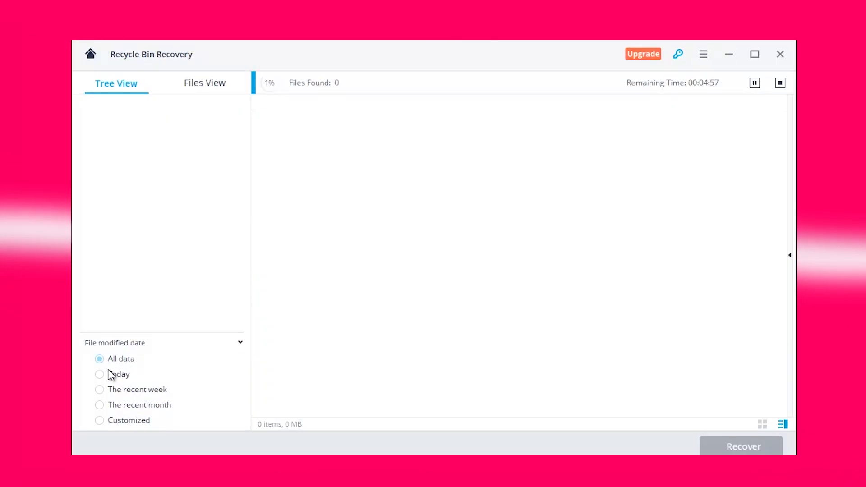